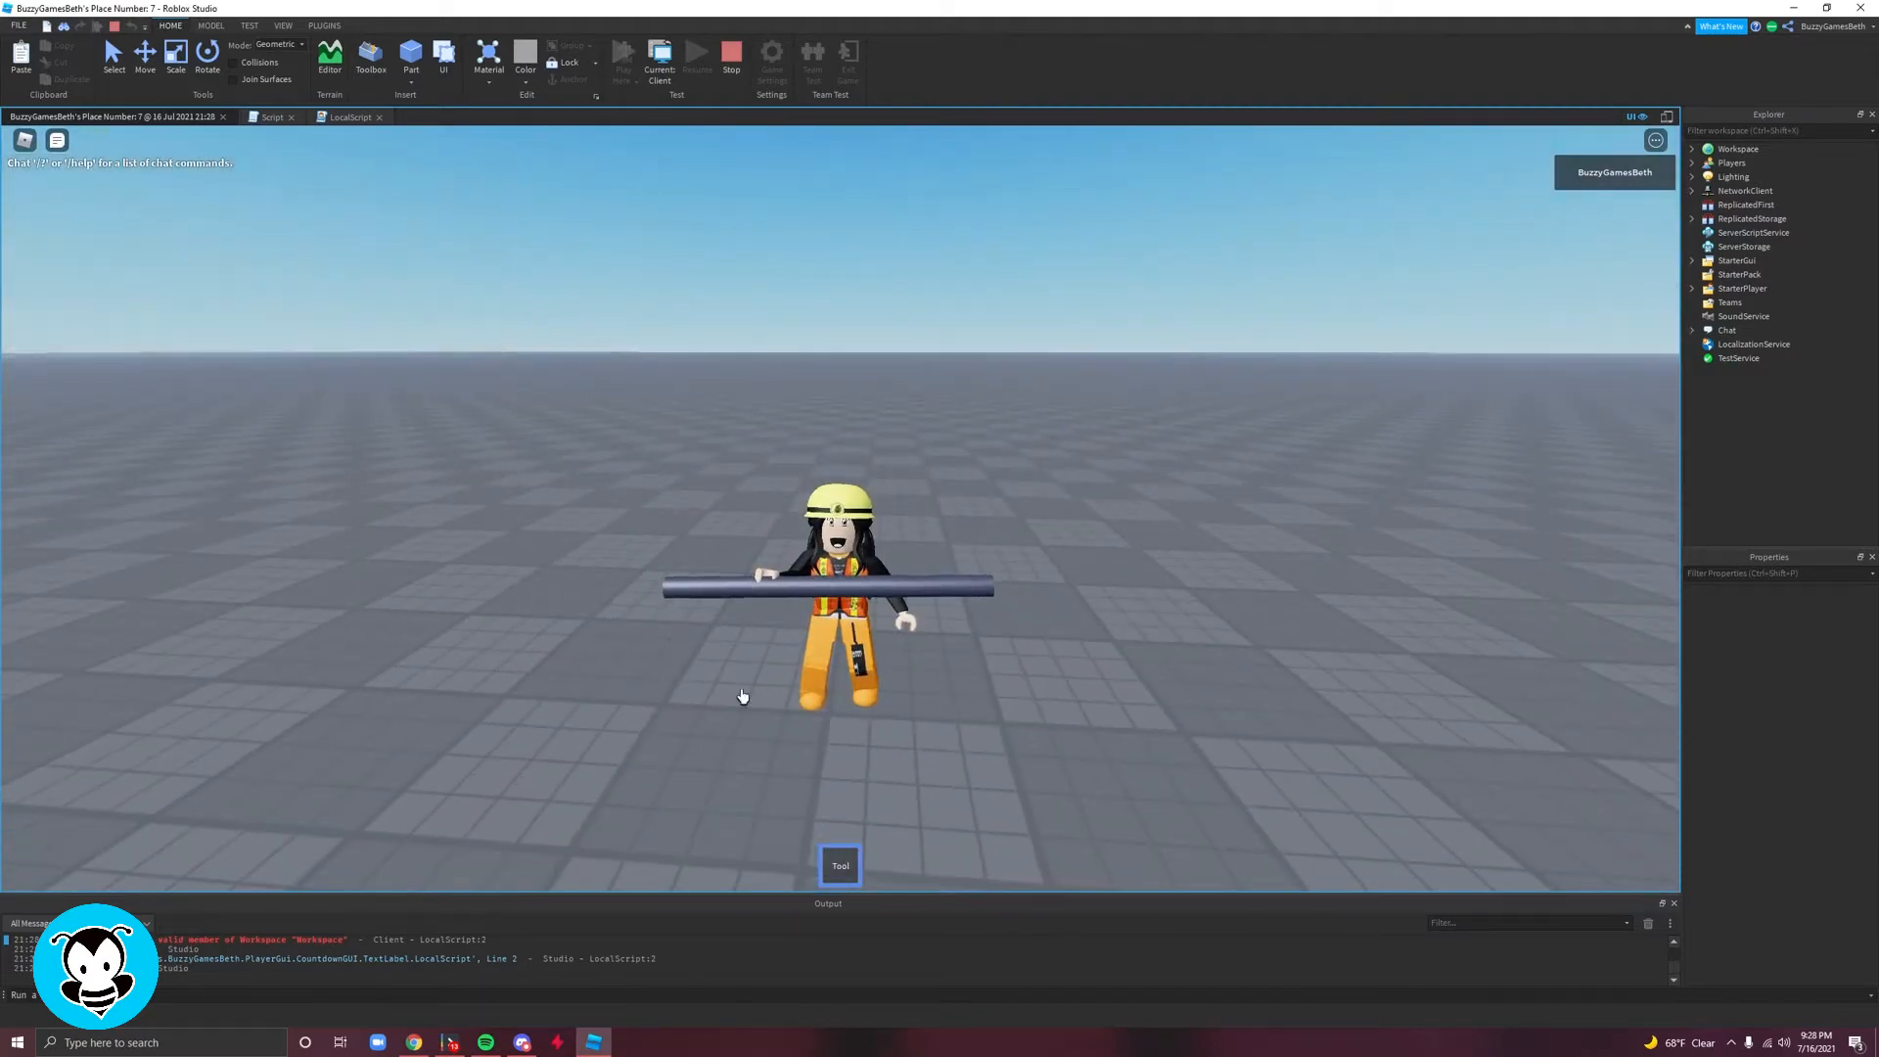
mouse_move(1147, 484)
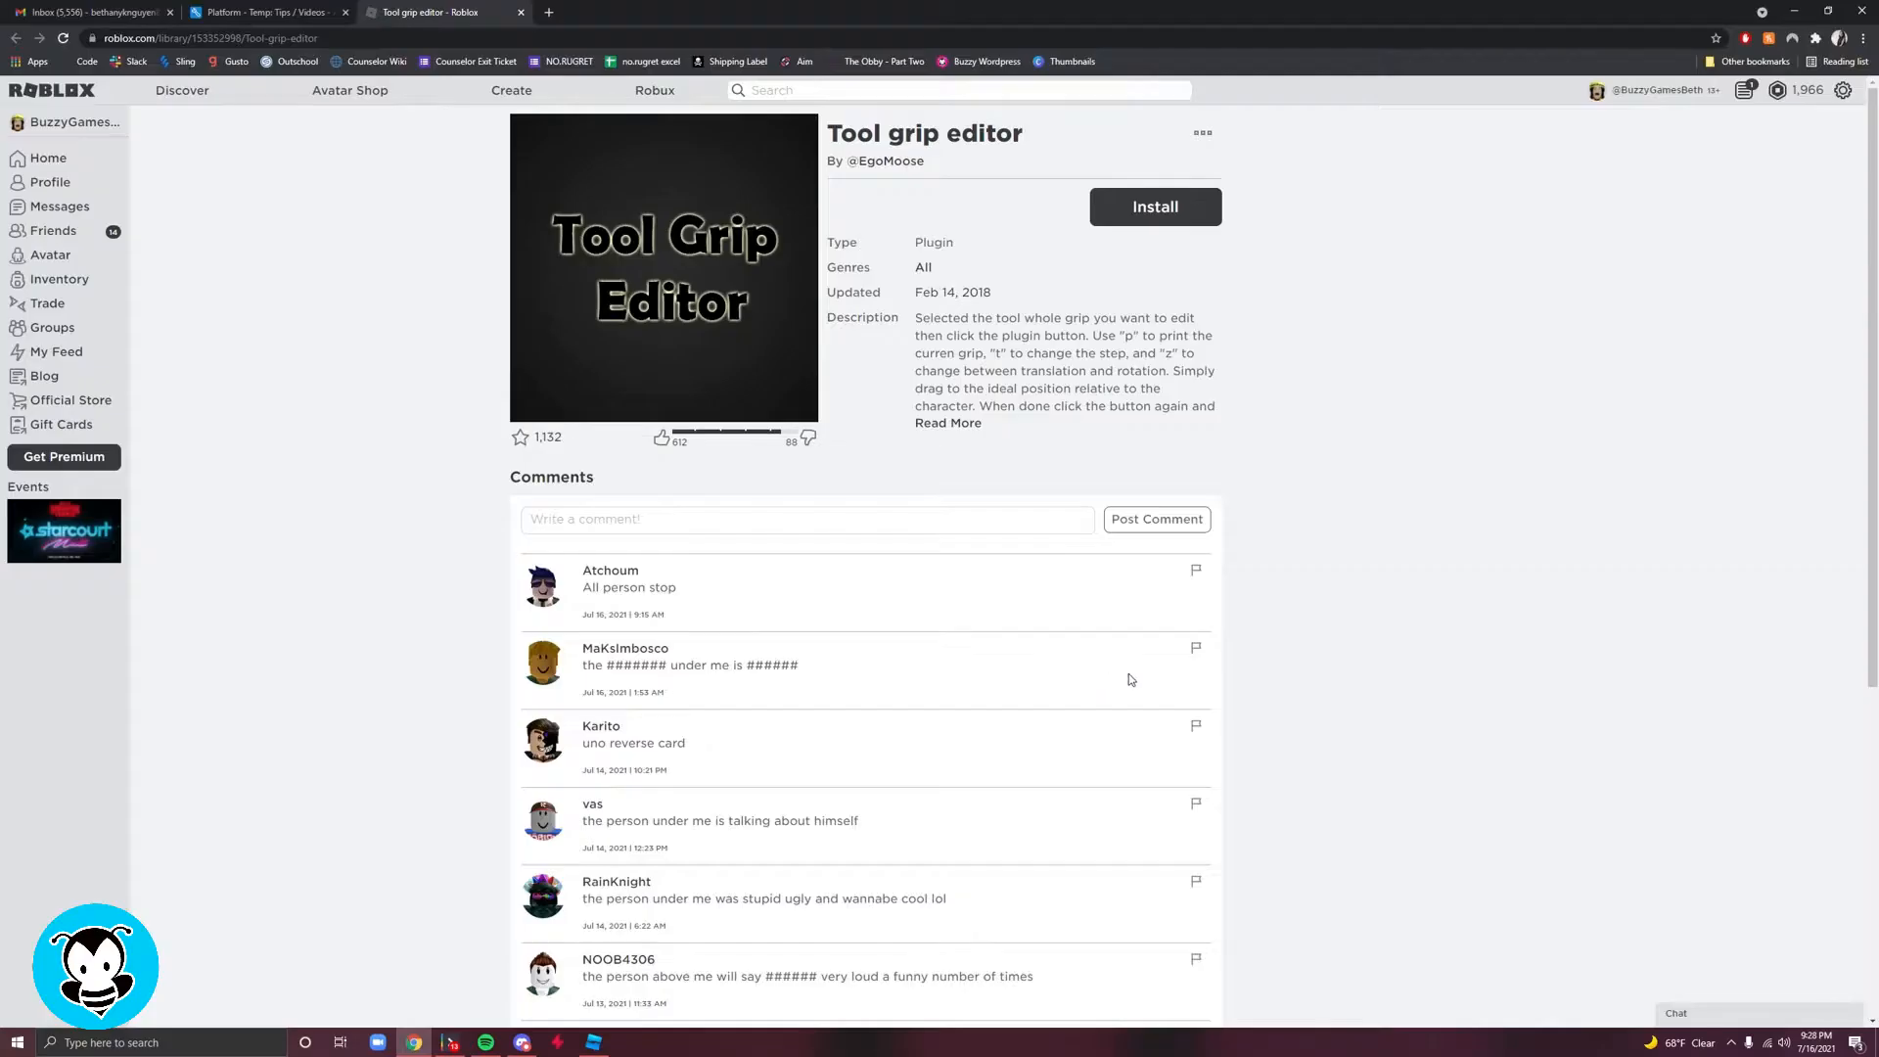
mouse_move(1229, 679)
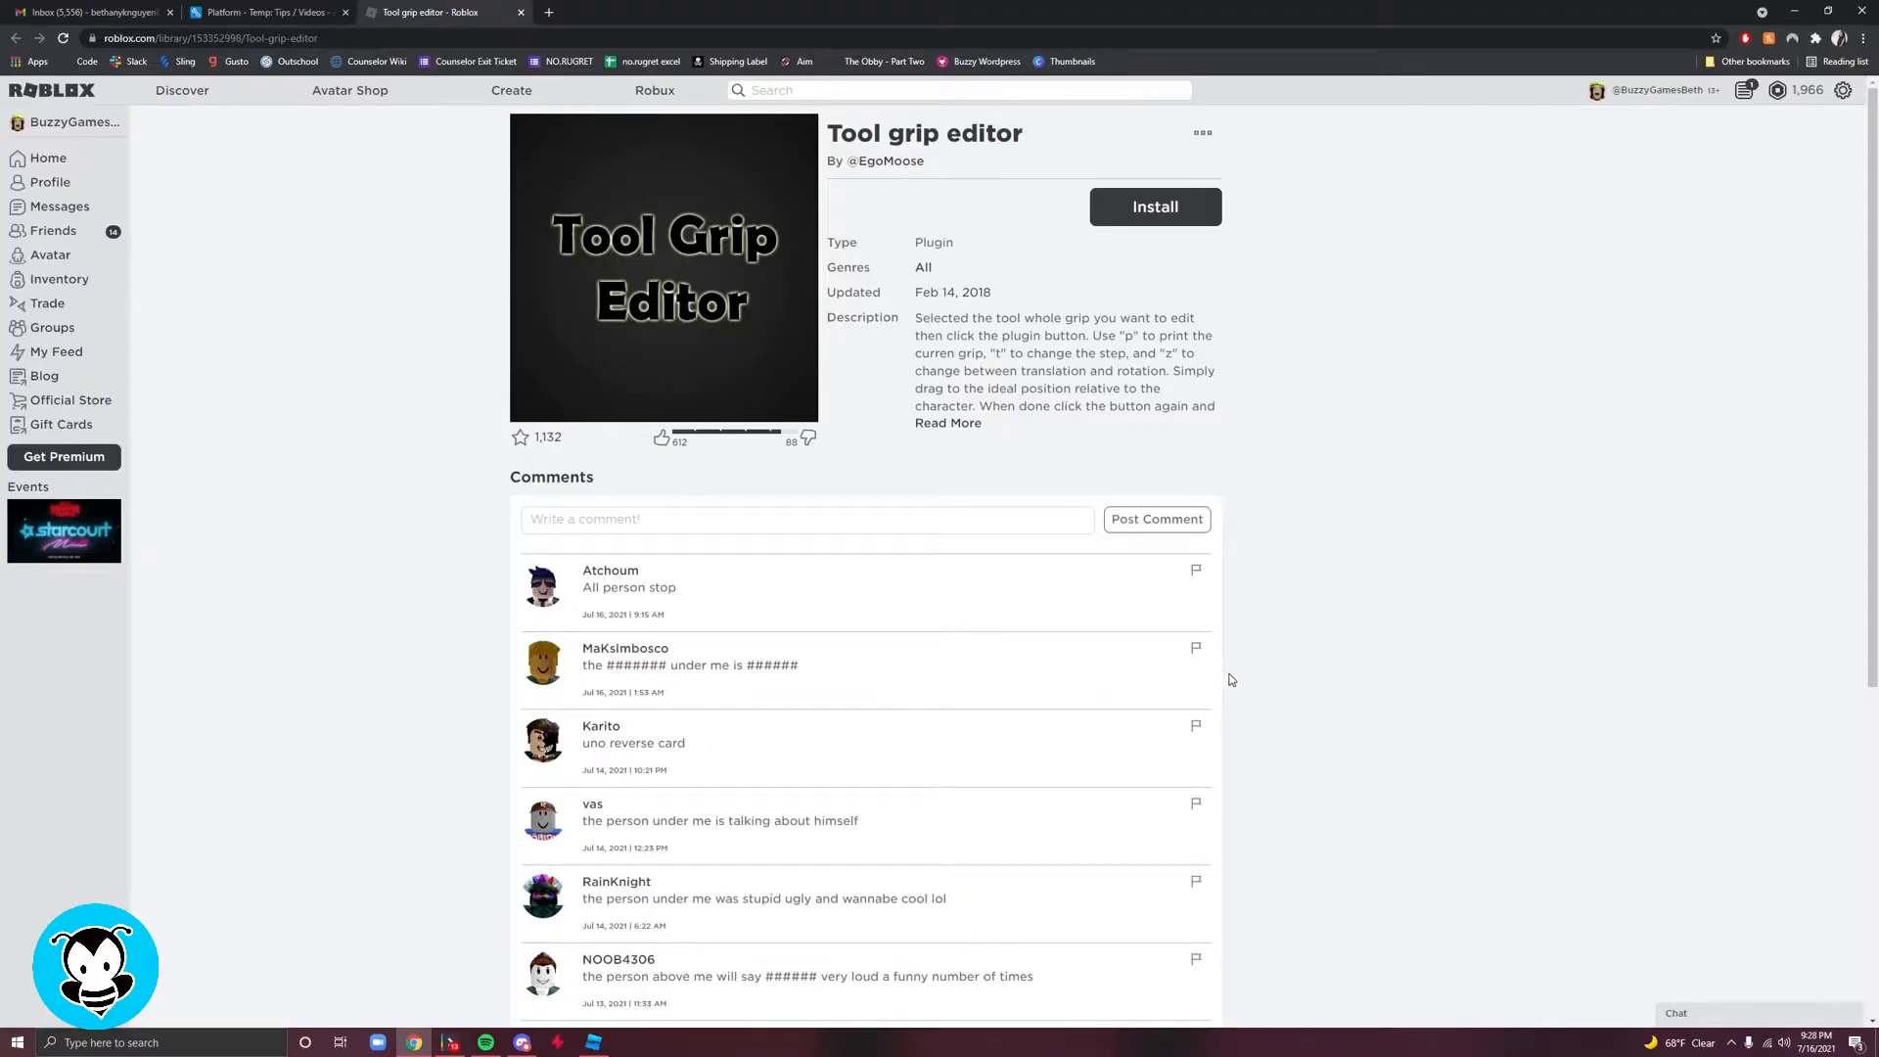
mouse_move(812, 929)
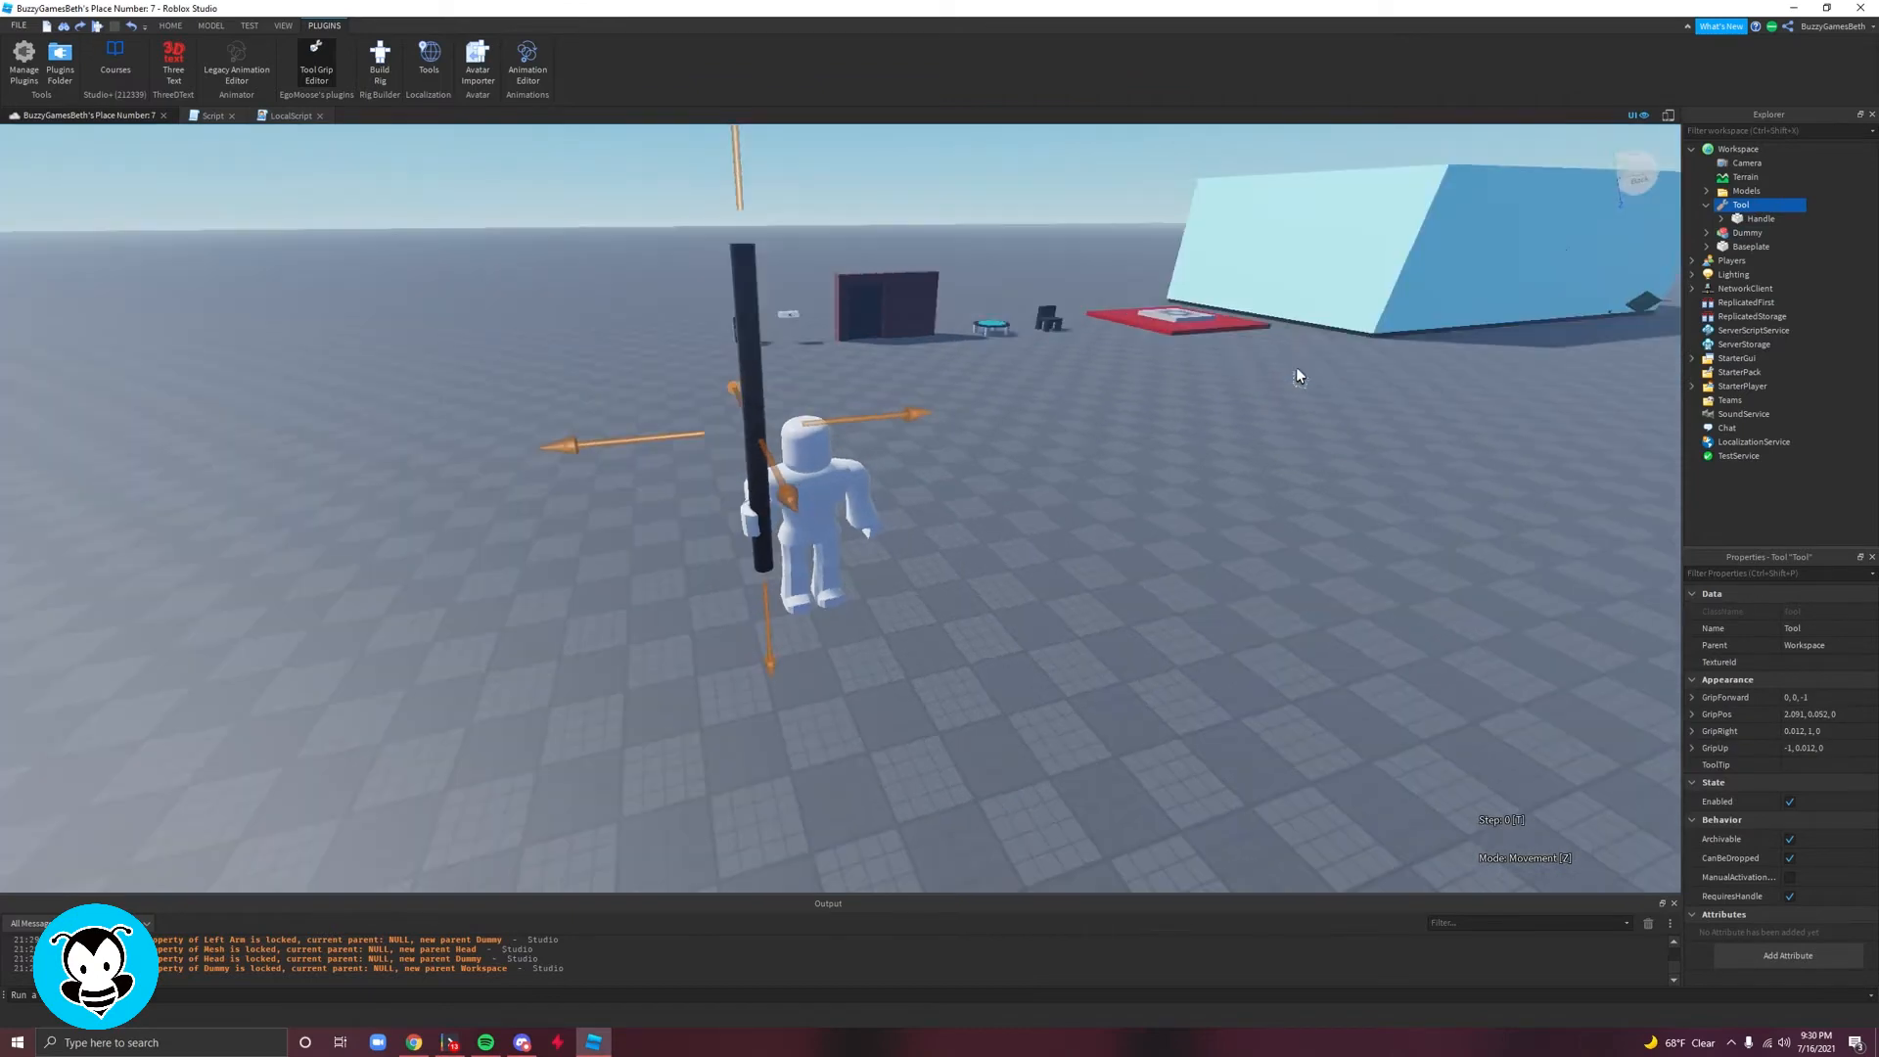
Step: Apply the upright bottom grip to the stick tool, then start a new playtest
left_click(1747, 233)
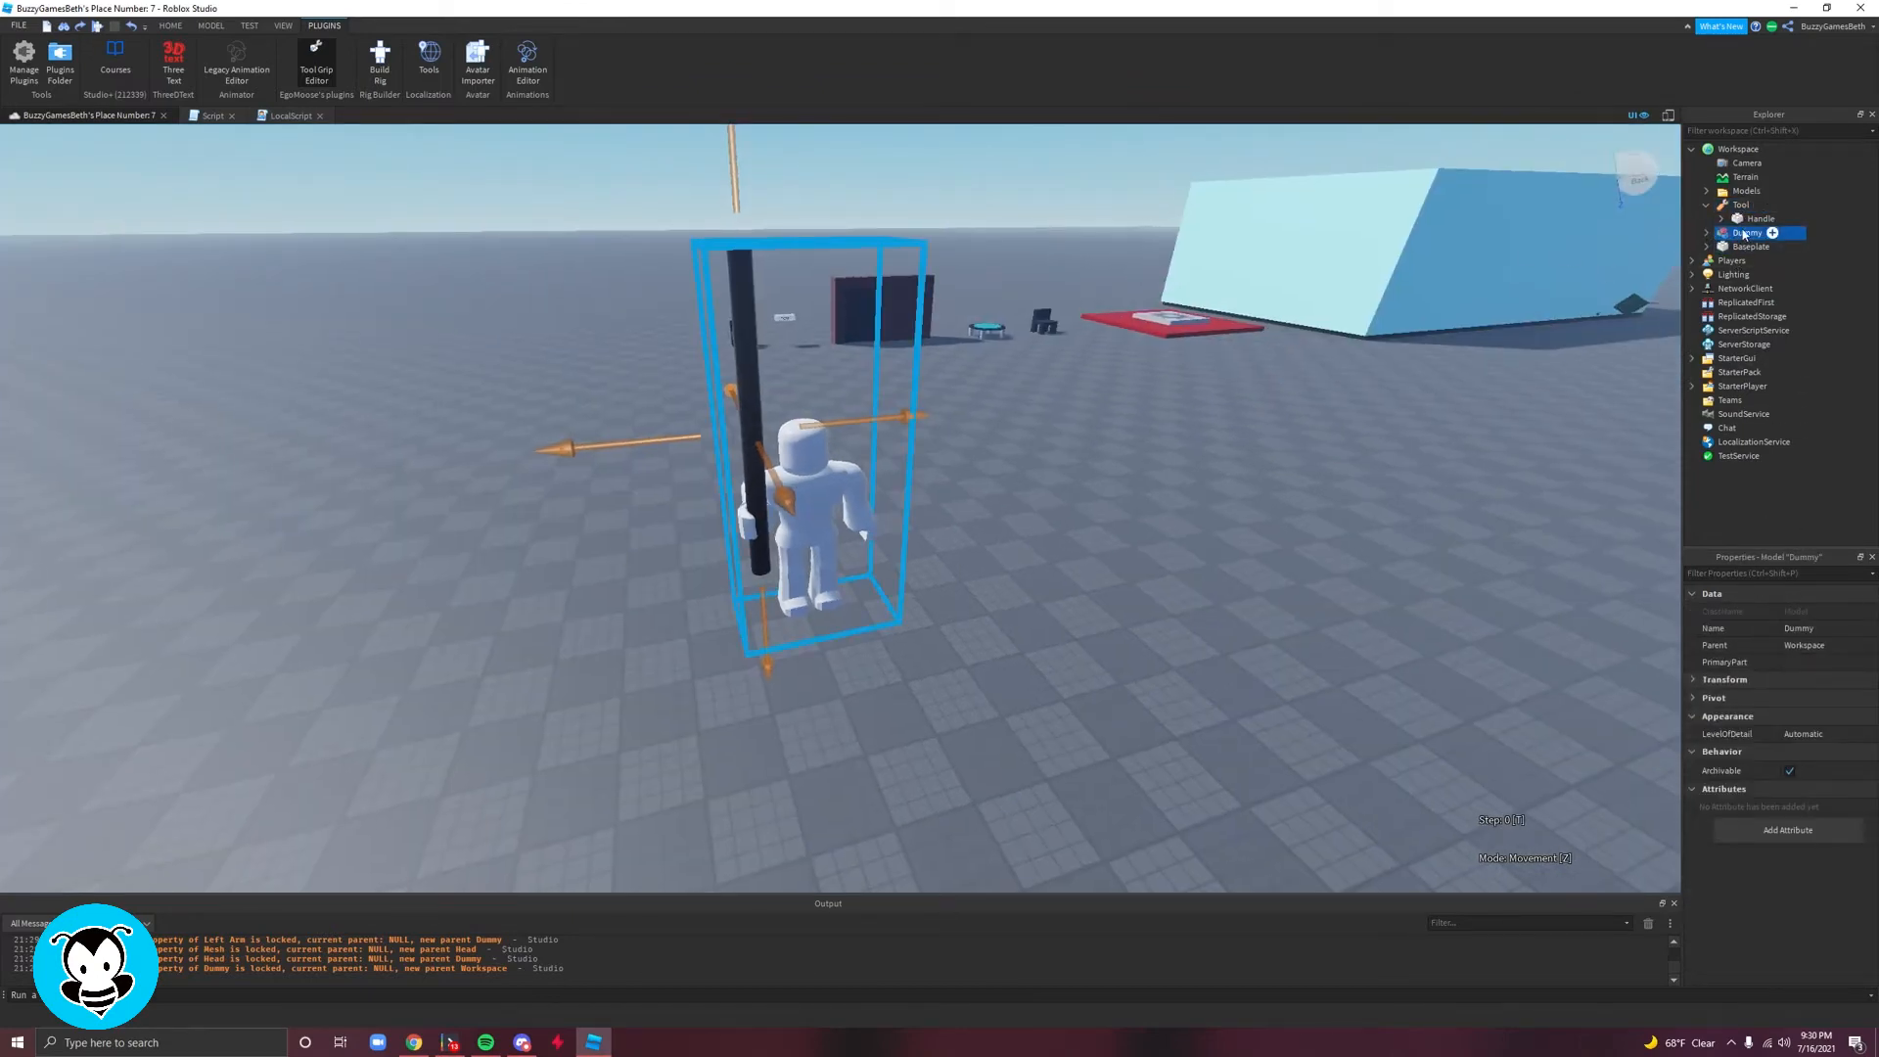
left_click(1740, 204)
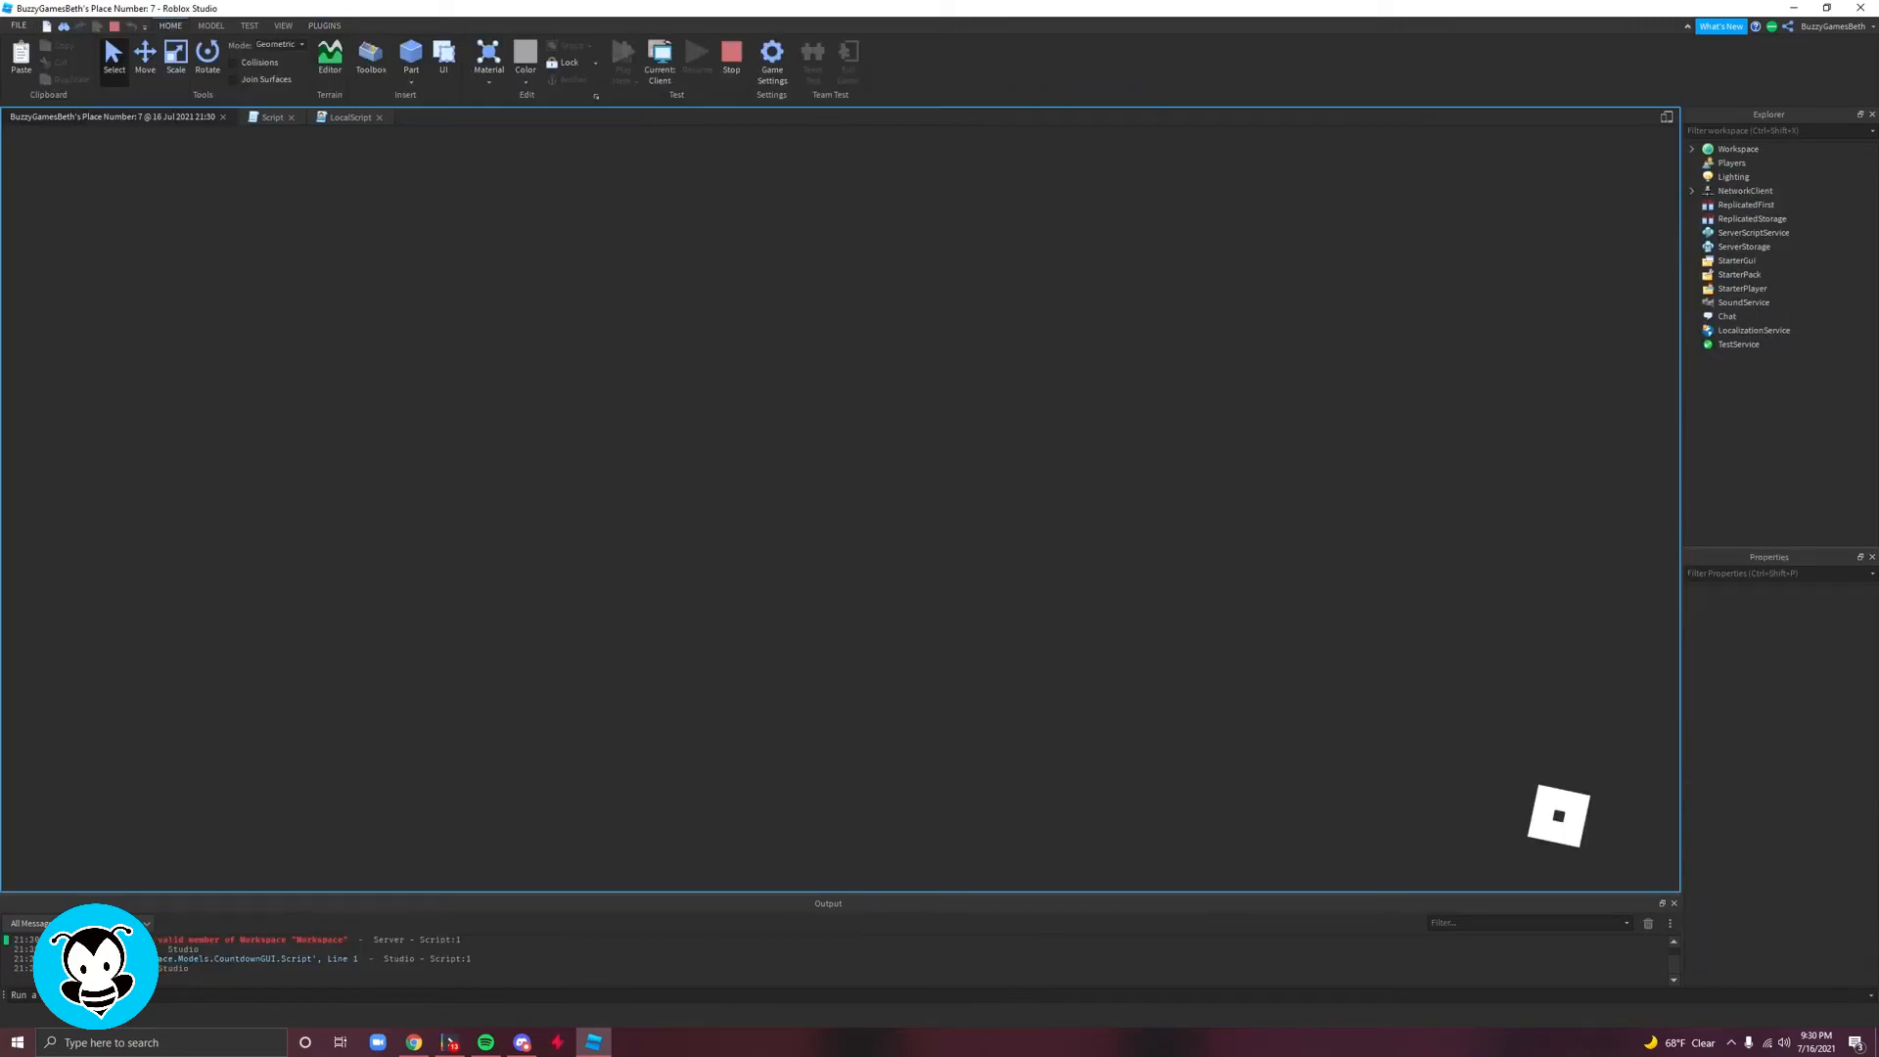
left_click(623, 52)
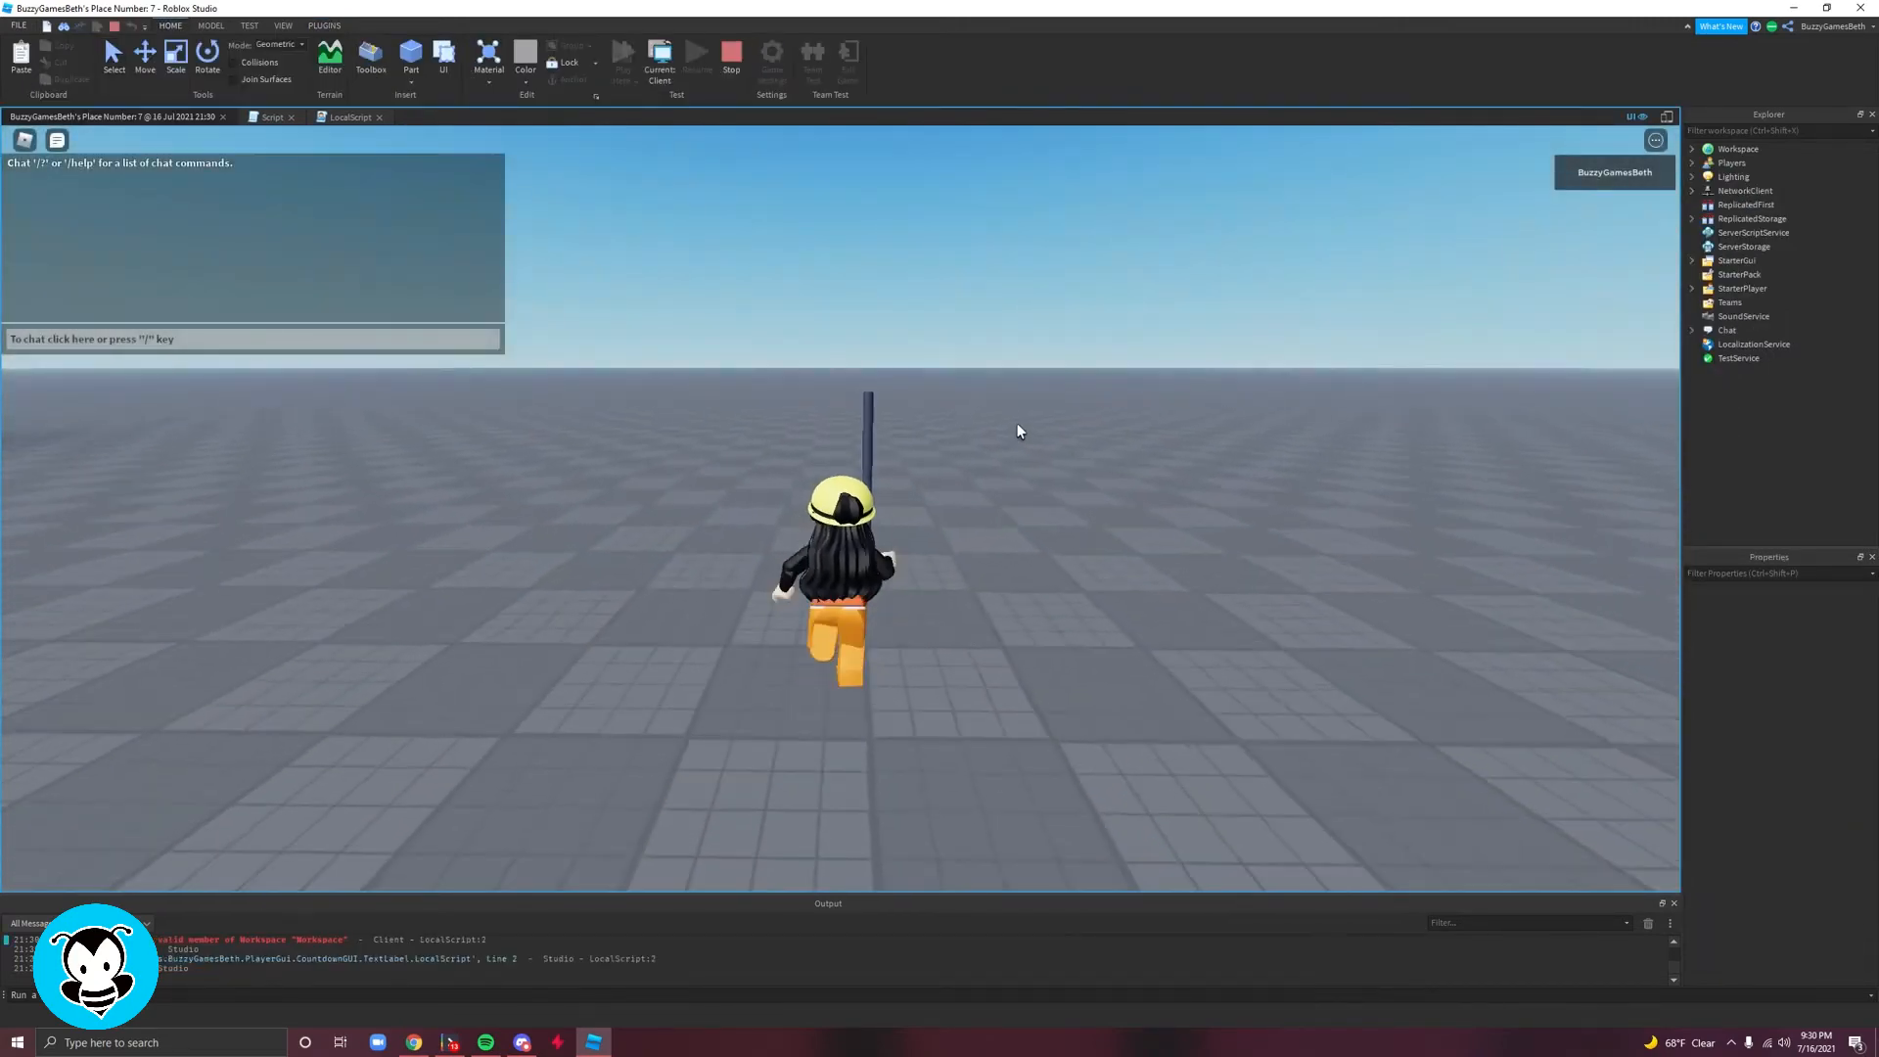